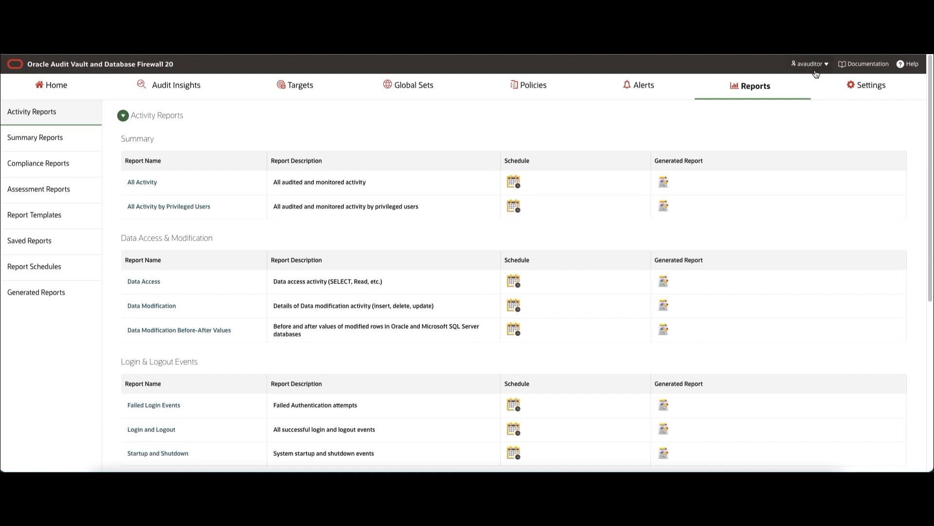
mouse_move(747, 96)
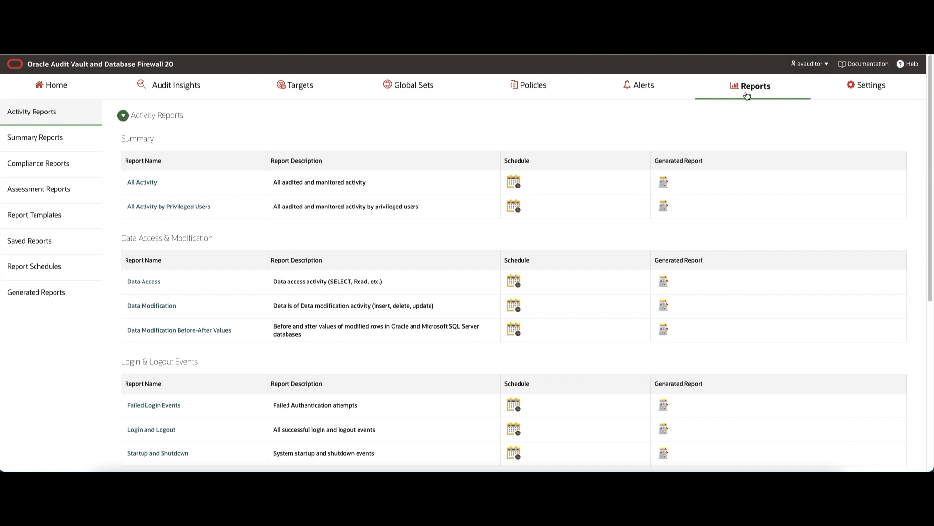
mouse_move(292, 123)
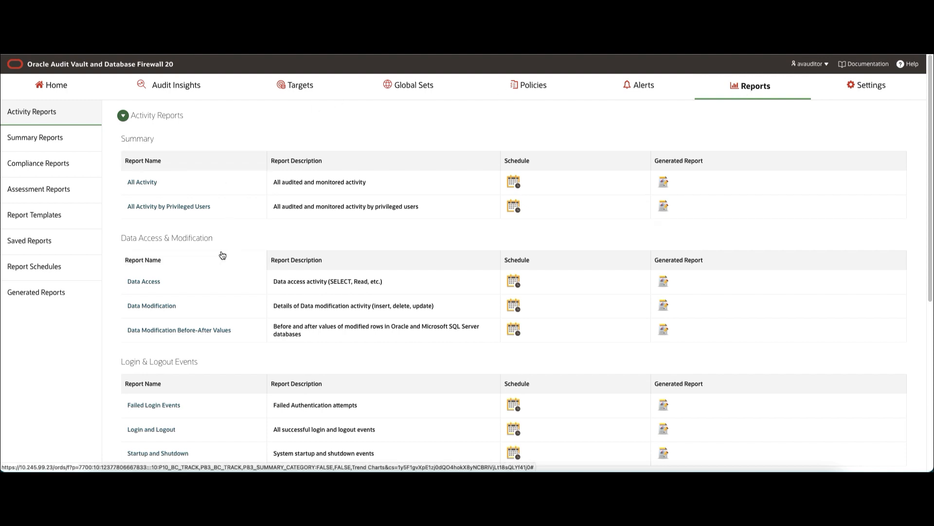
Scroll the Activity Reports catalog down toward the Data Access & Modification reports.
scroll(down, 3)
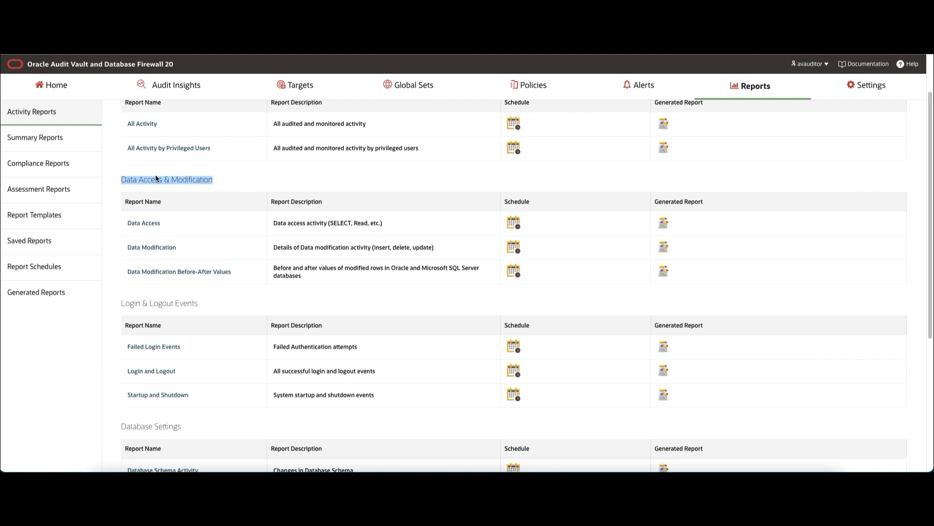
mouse_move(151, 246)
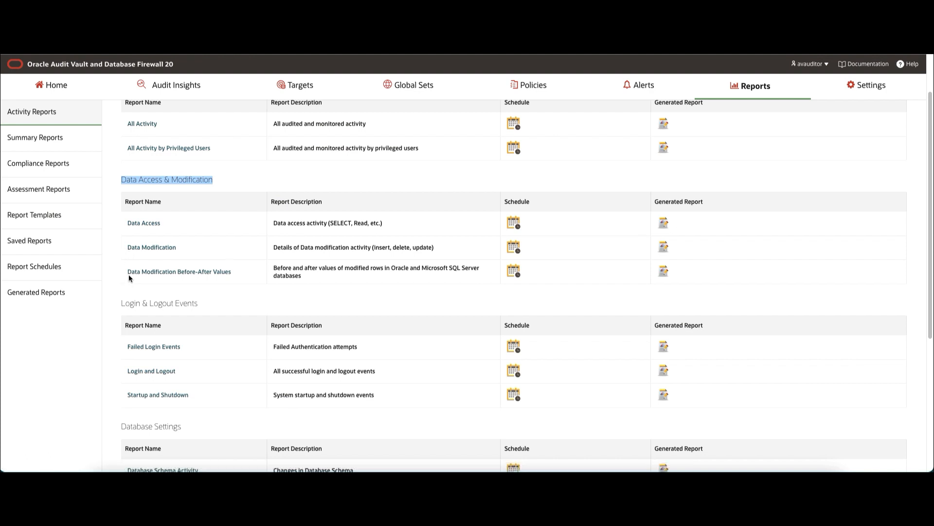
mouse_move(241, 276)
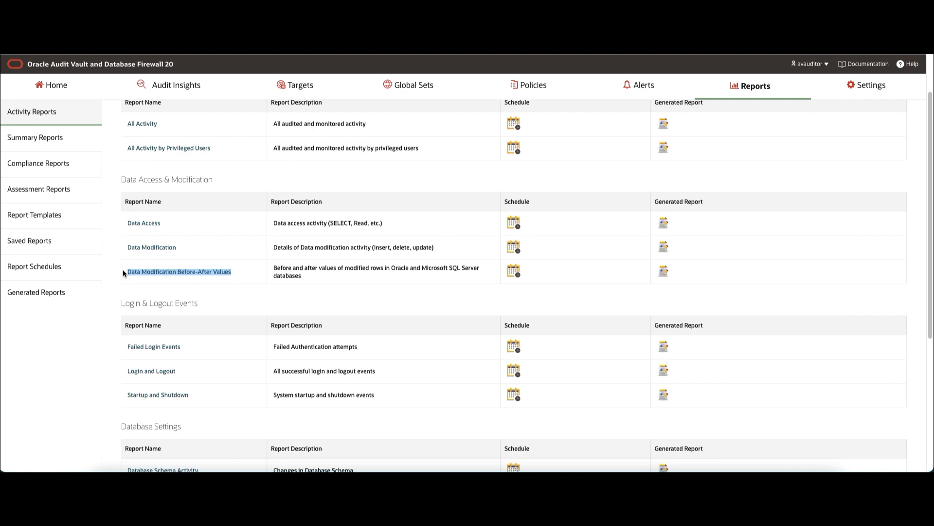
mouse_move(310, 278)
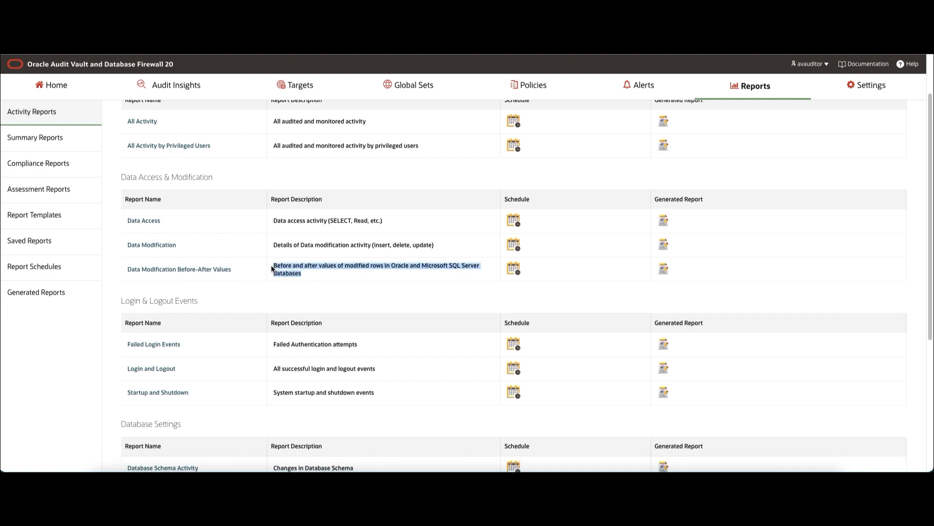
mouse_move(459, 281)
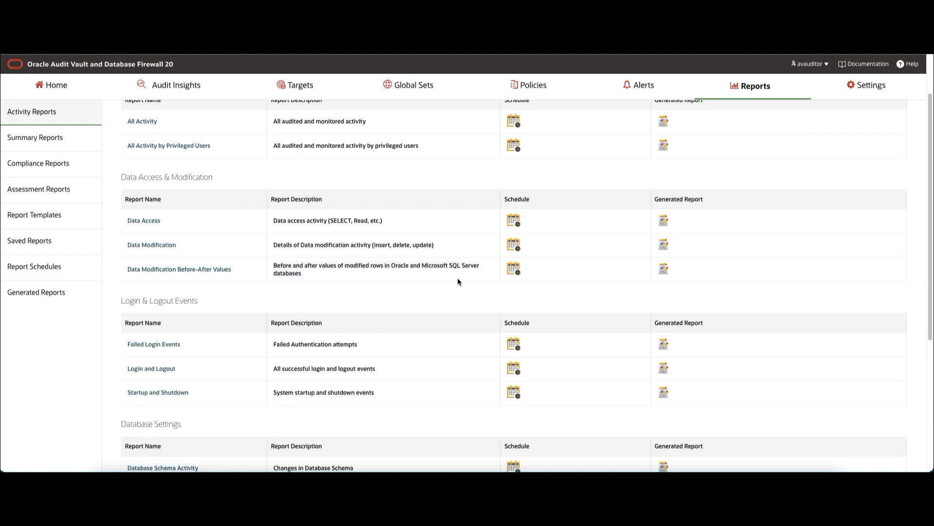
mouse_move(536, 274)
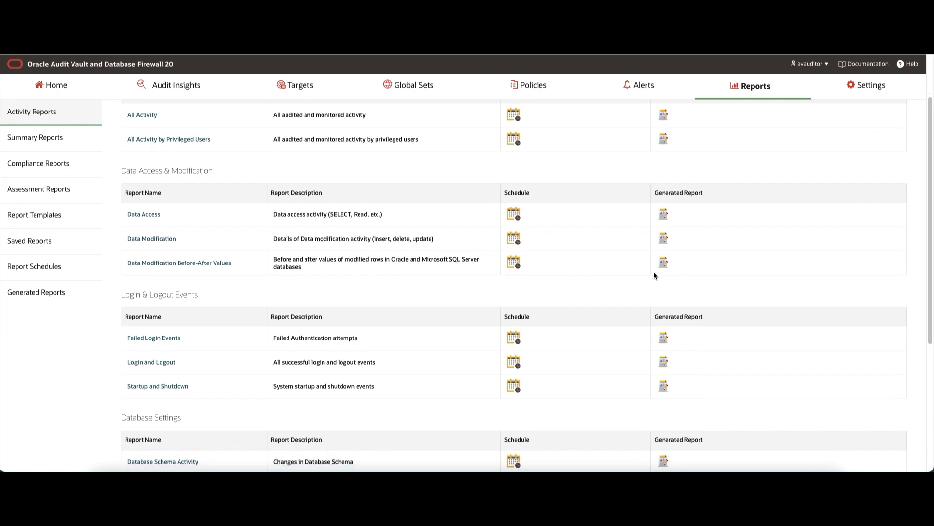
mouse_move(178, 263)
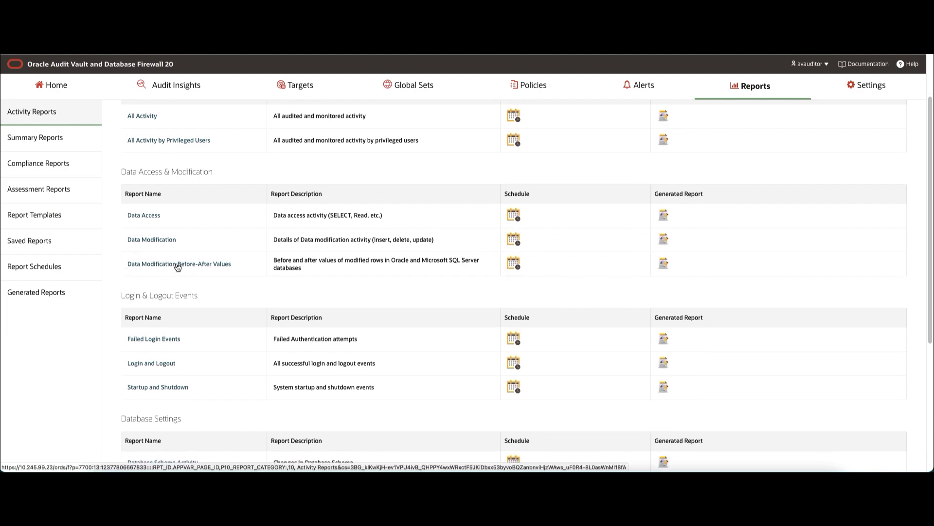
click(179, 263)
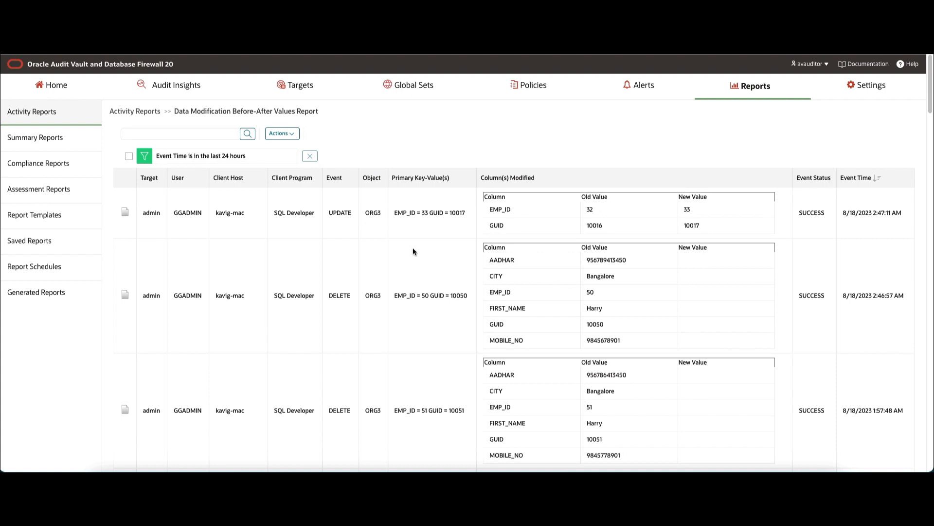
mouse_move(541, 180)
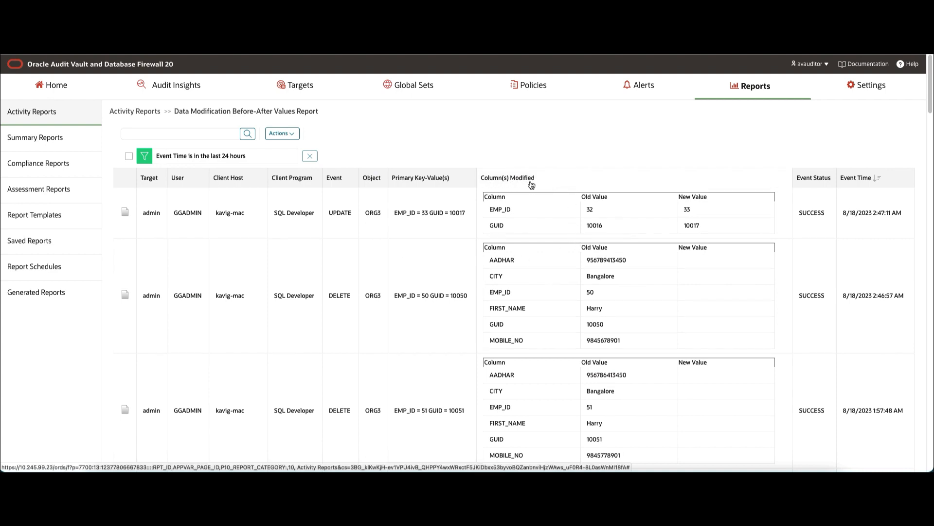
mouse_move(520, 220)
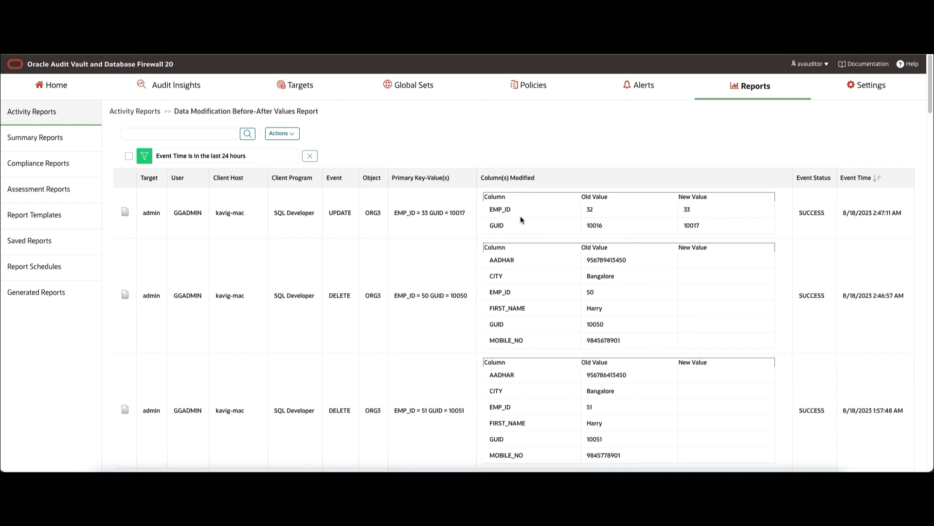
mouse_move(627, 204)
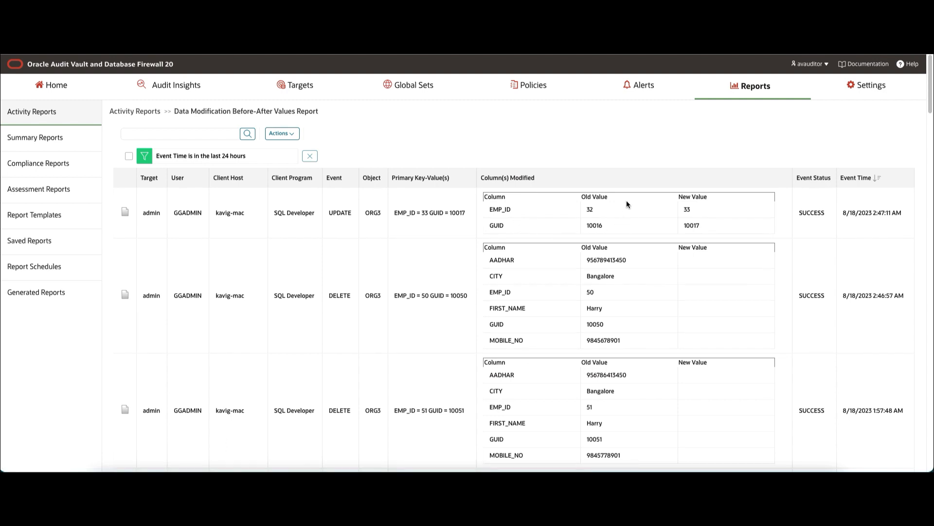
mouse_move(742, 202)
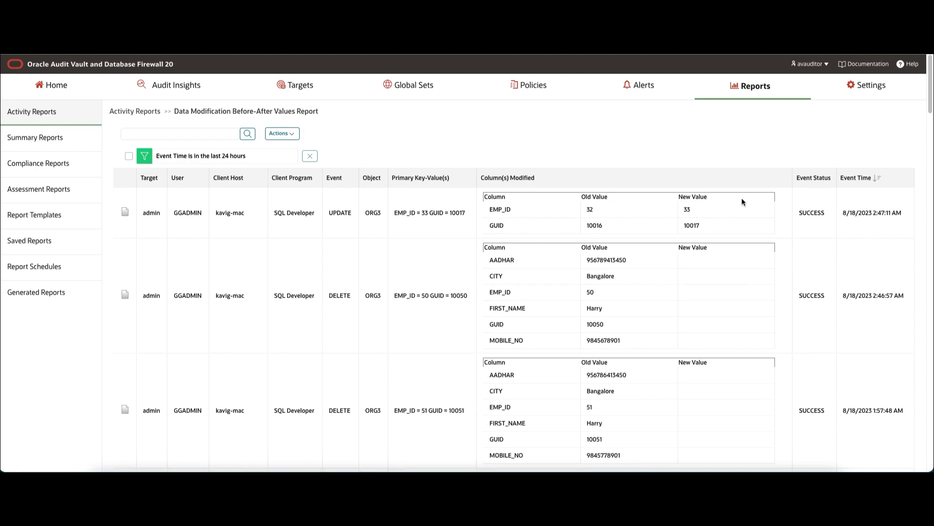
mouse_move(289, 245)
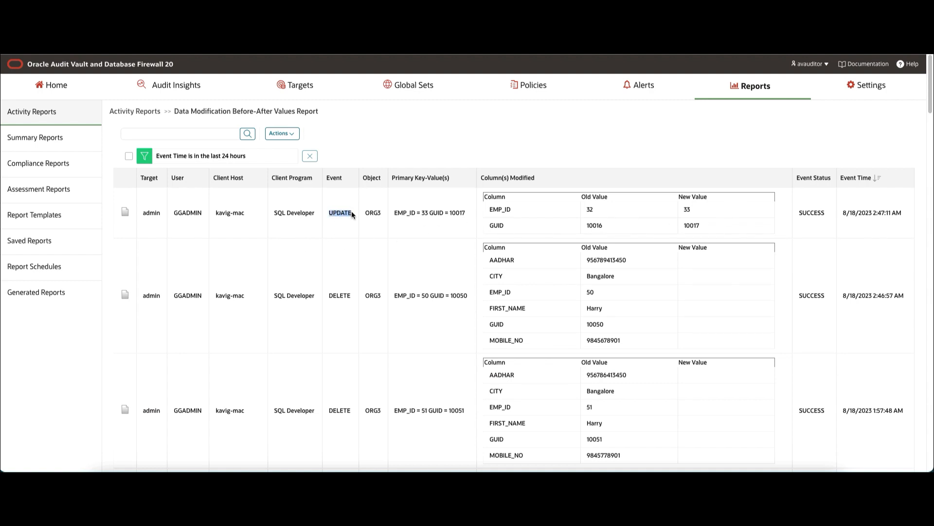
mouse_move(635, 227)
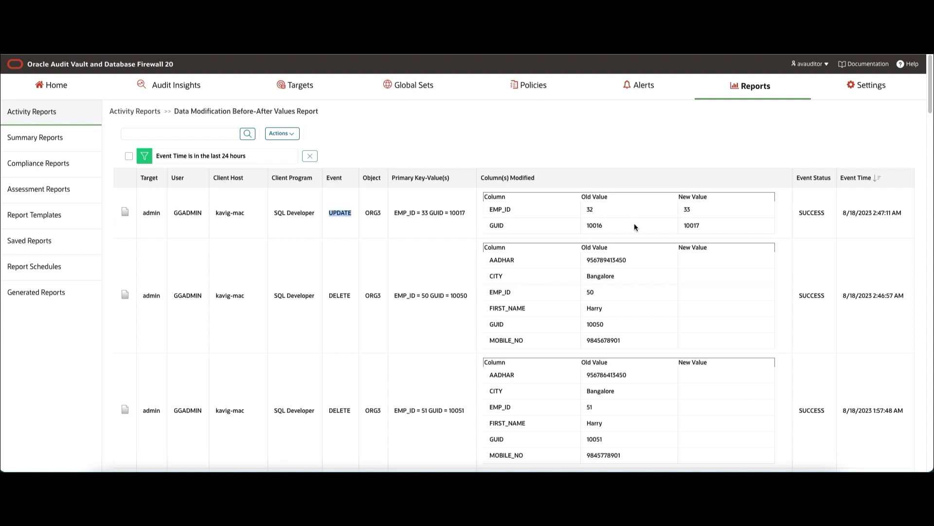
mouse_move(609, 212)
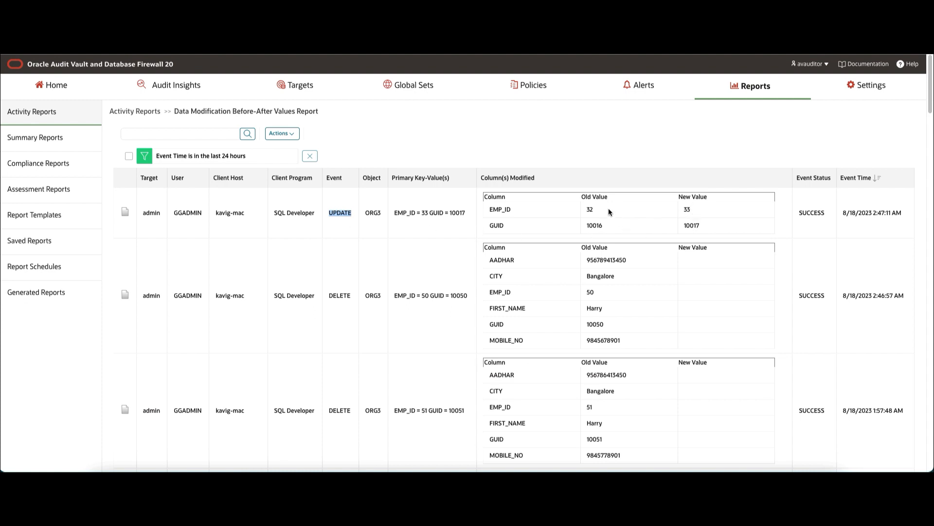
mouse_move(712, 234)
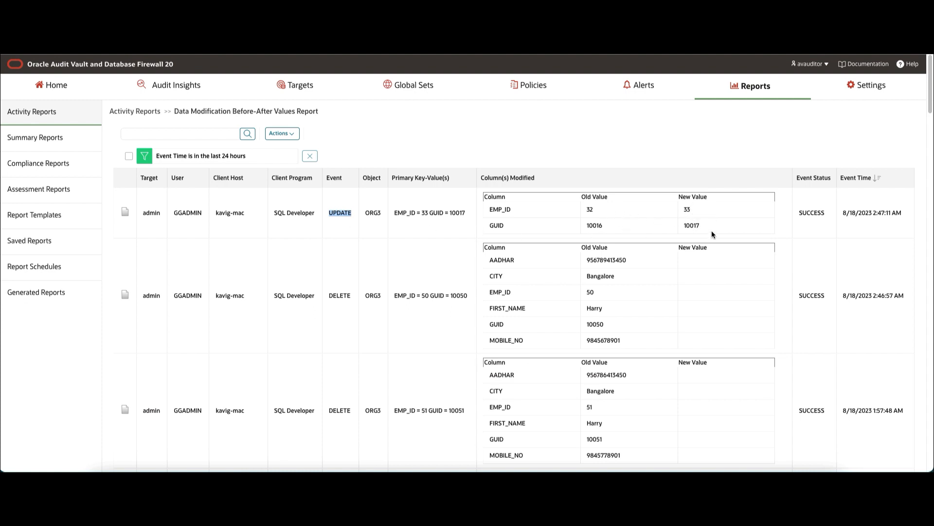
mouse_move(353, 306)
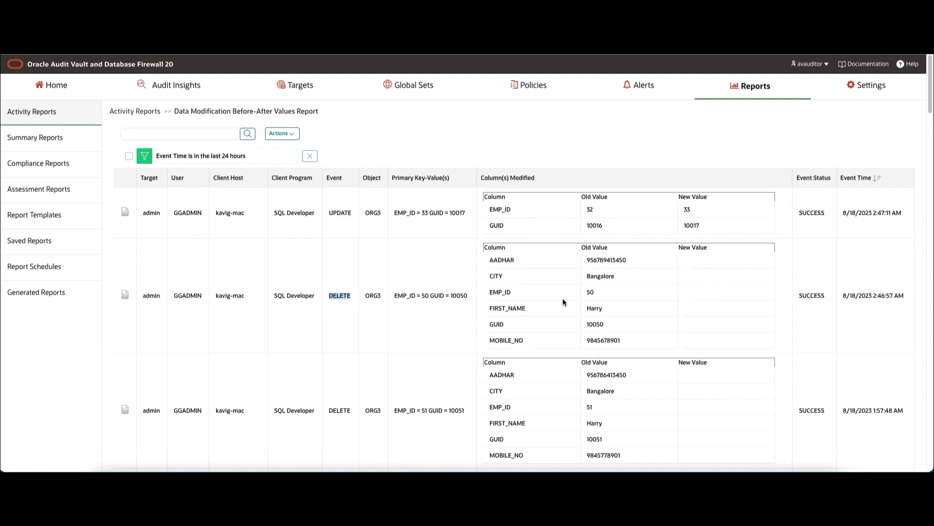
mouse_move(710, 319)
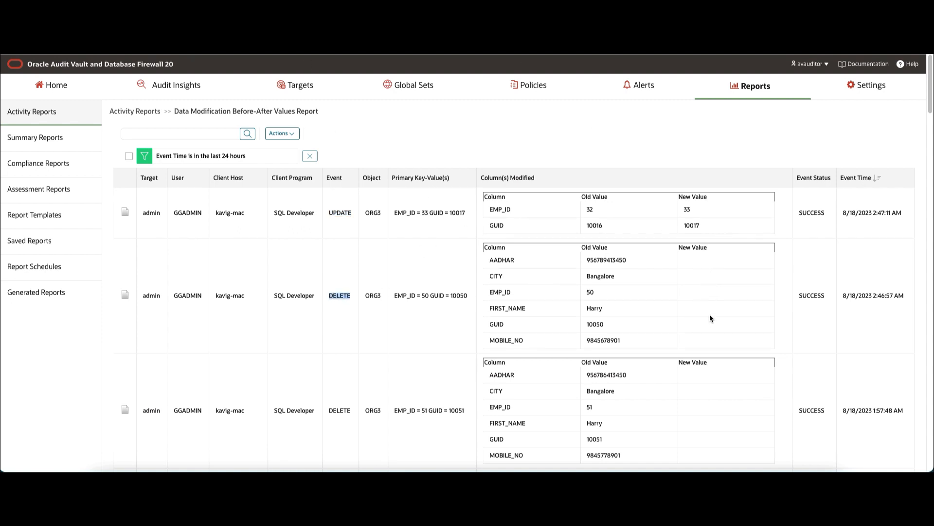
mouse_move(491, 260)
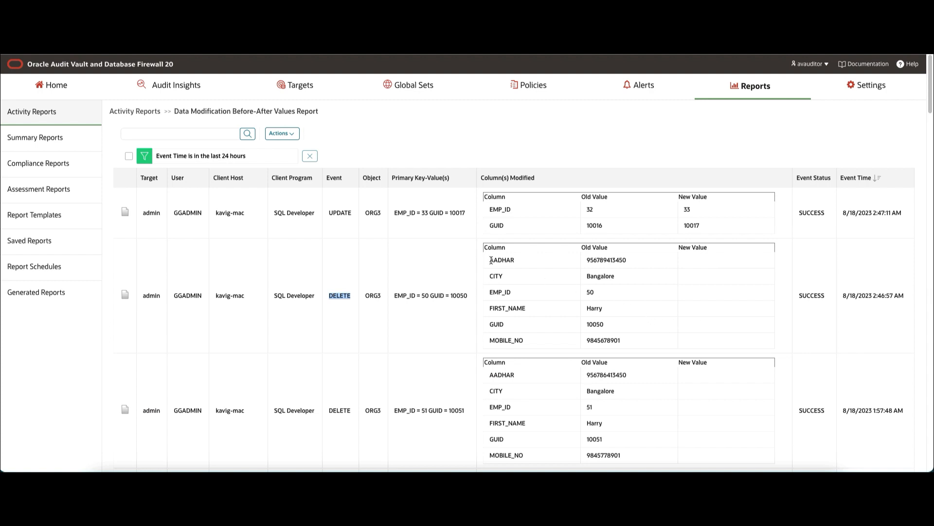
Scroll down to the INSERT rows for employees 50 and 51 showing new values.
scroll(down, 3)
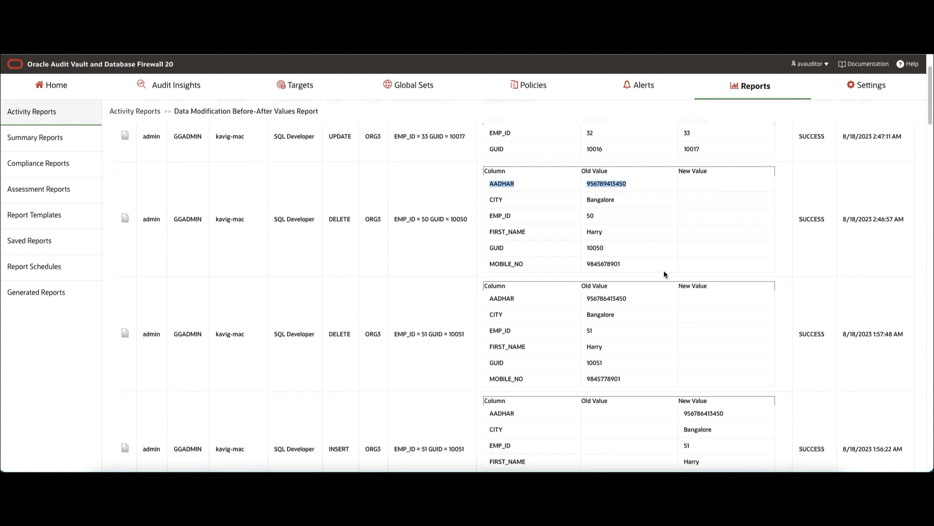
scroll(down, 3)
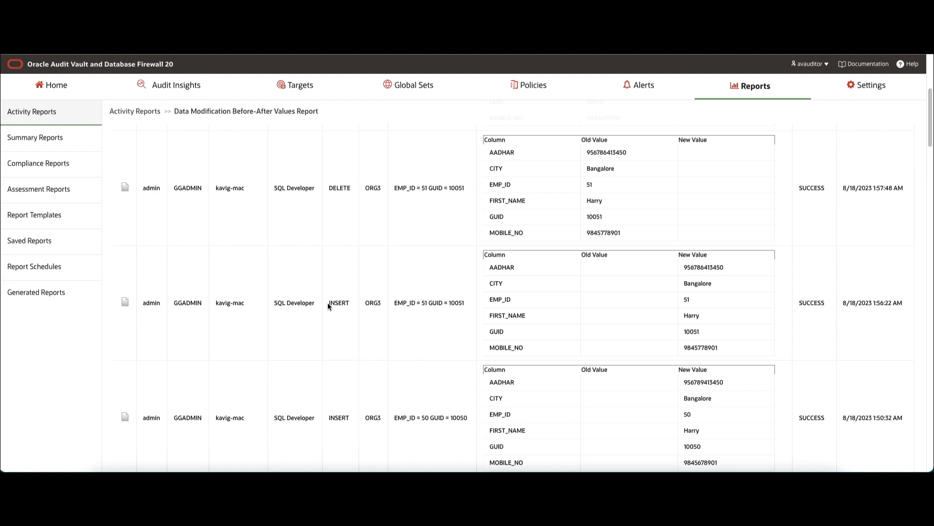
mouse_move(350, 311)
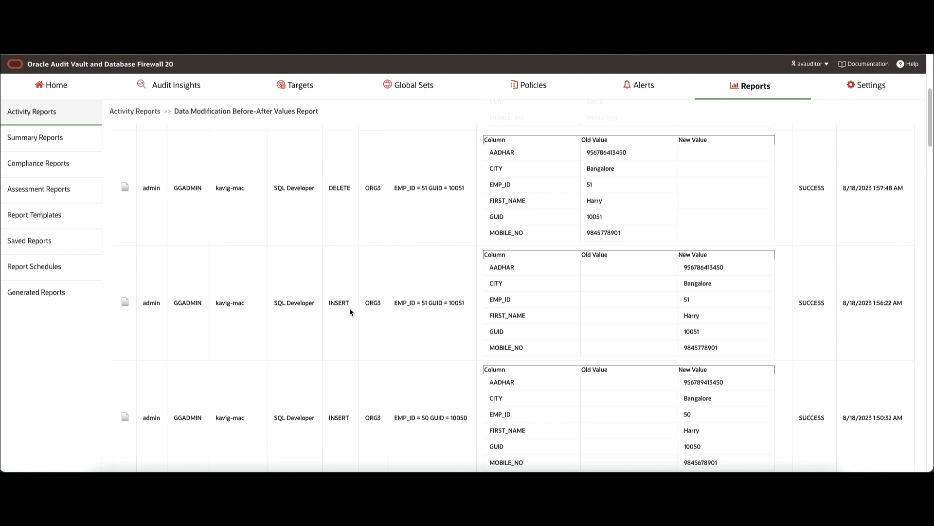
mouse_move(622, 279)
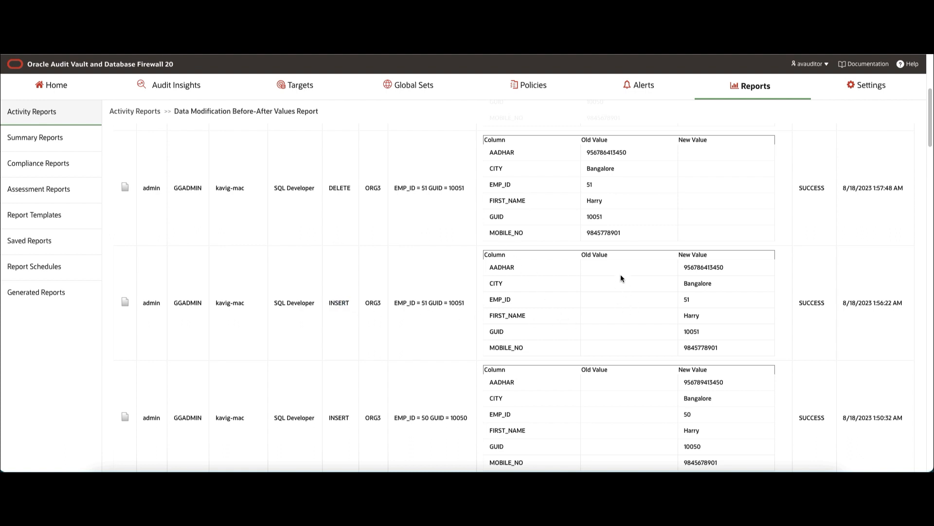
mouse_move(594, 309)
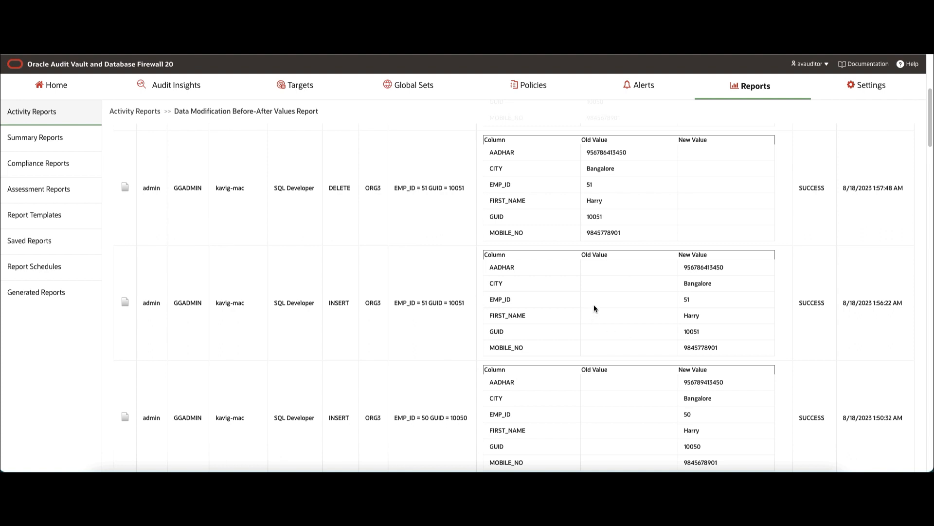
mouse_move(703, 340)
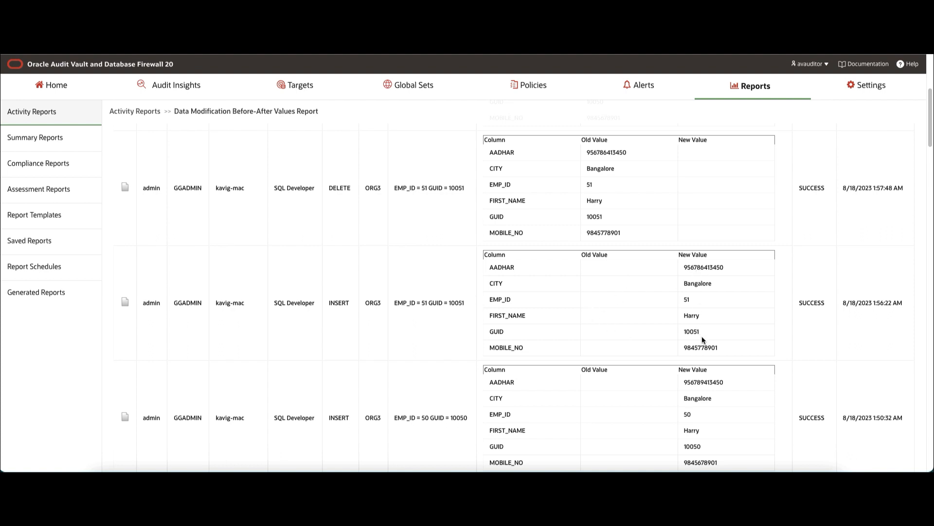
mouse_move(532, 318)
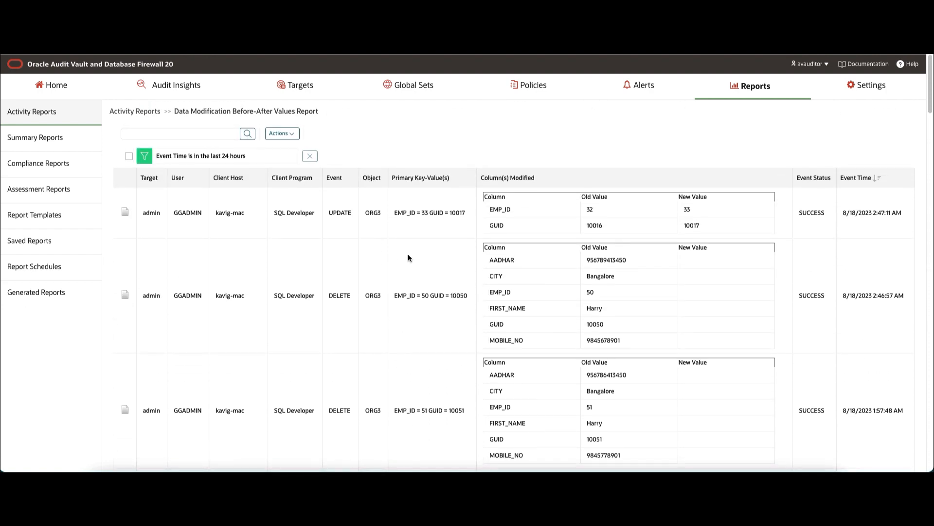
mouse_move(459, 189)
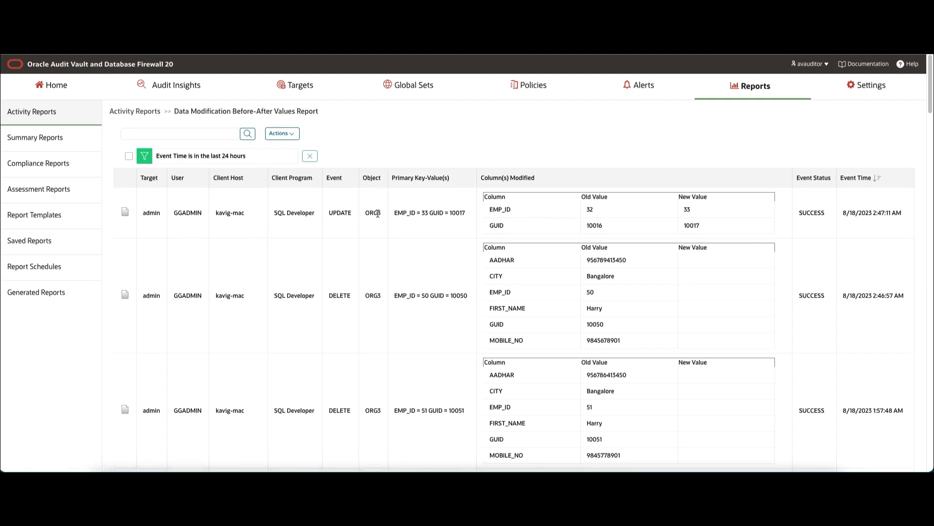
mouse_move(449, 212)
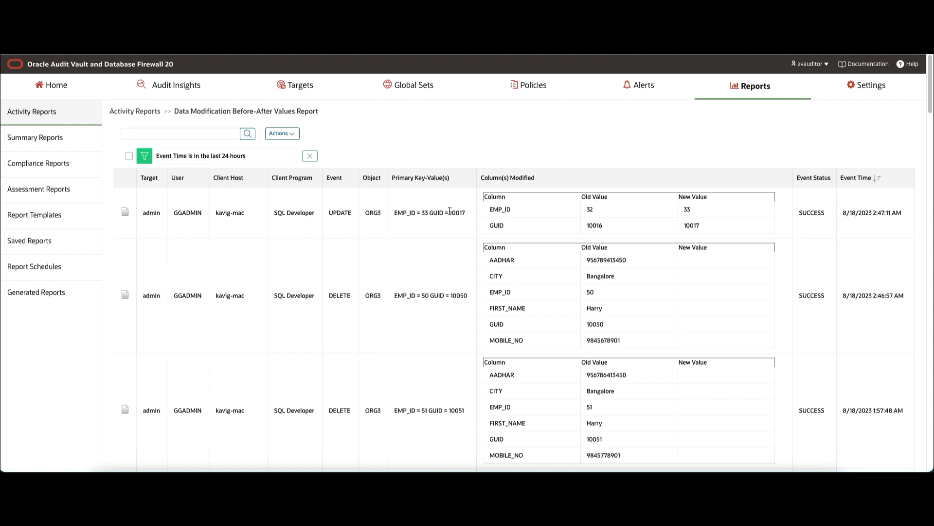
mouse_move(331, 212)
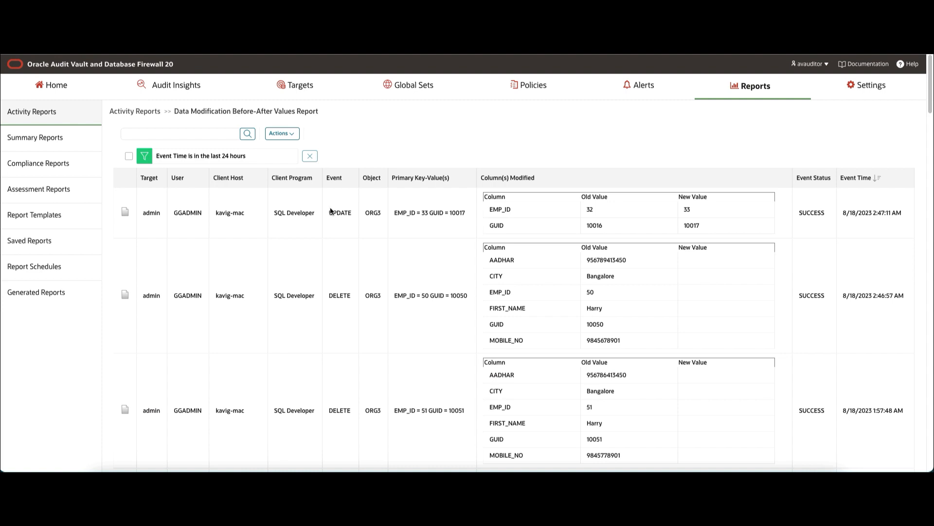
mouse_move(847, 198)
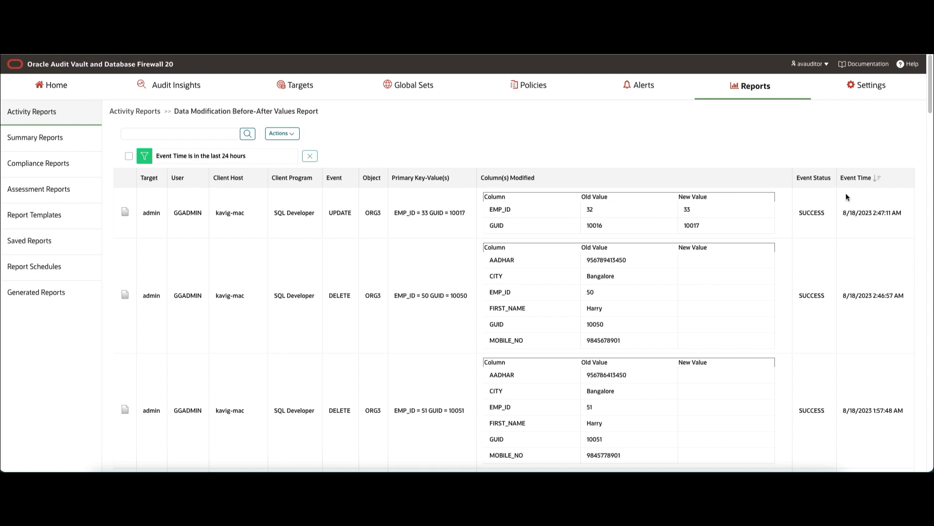
mouse_move(812, 202)
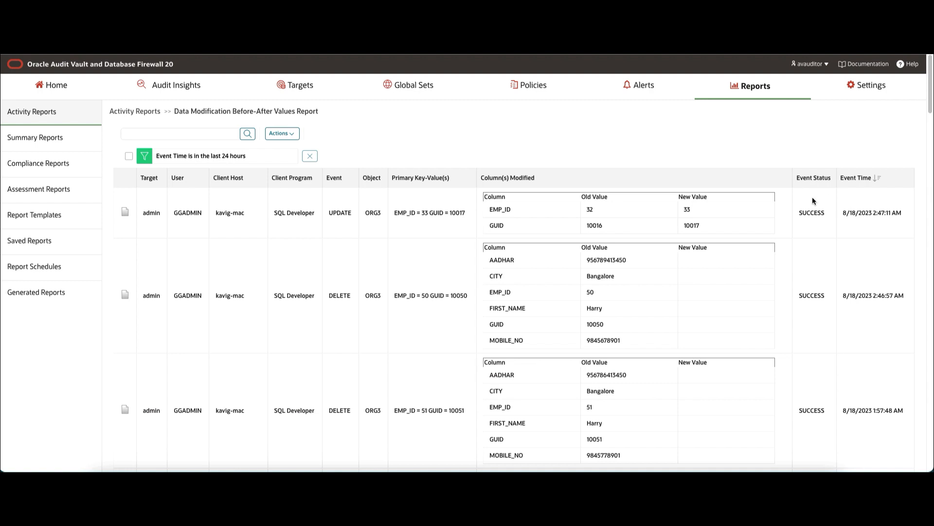
mouse_move(461, 182)
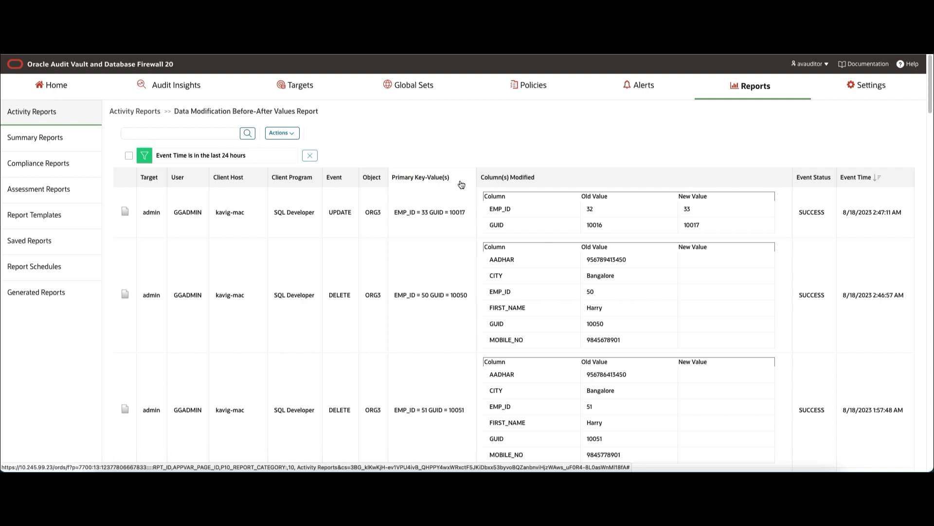
click(420, 177)
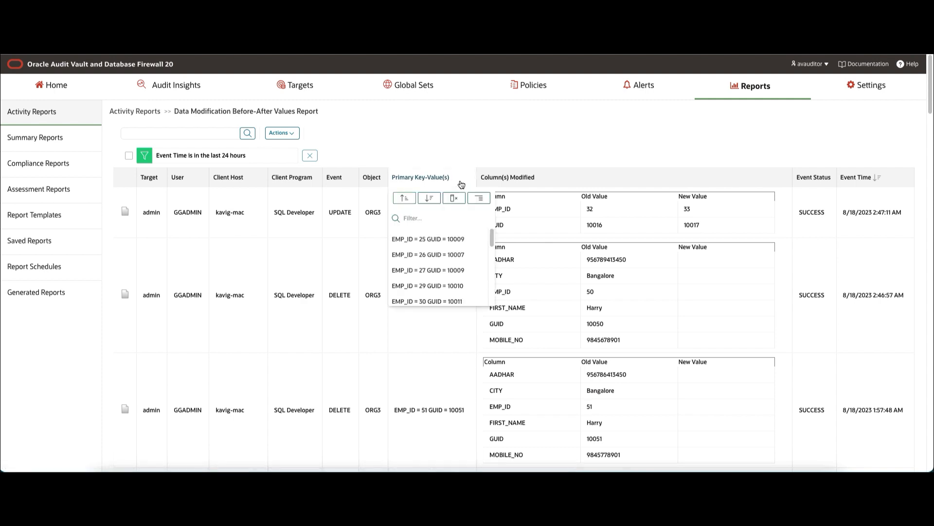
mouse_move(450, 152)
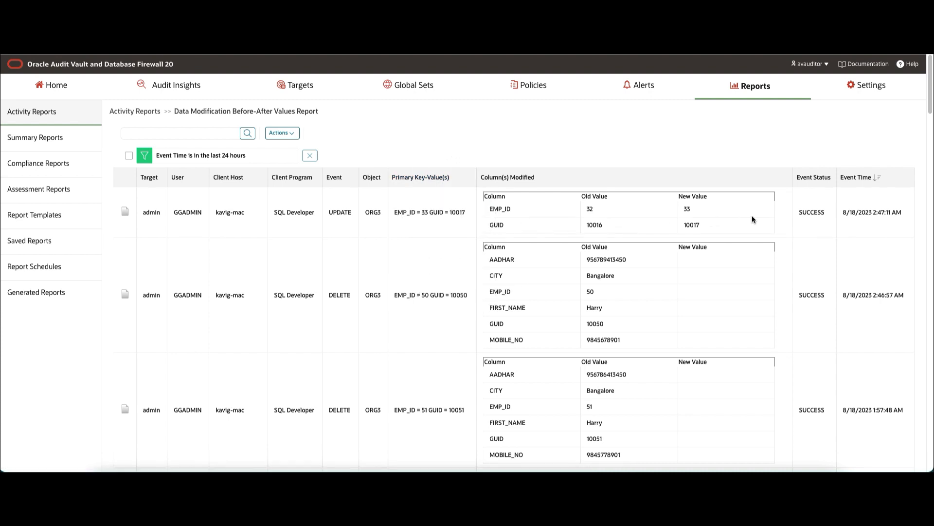
mouse_move(388, 221)
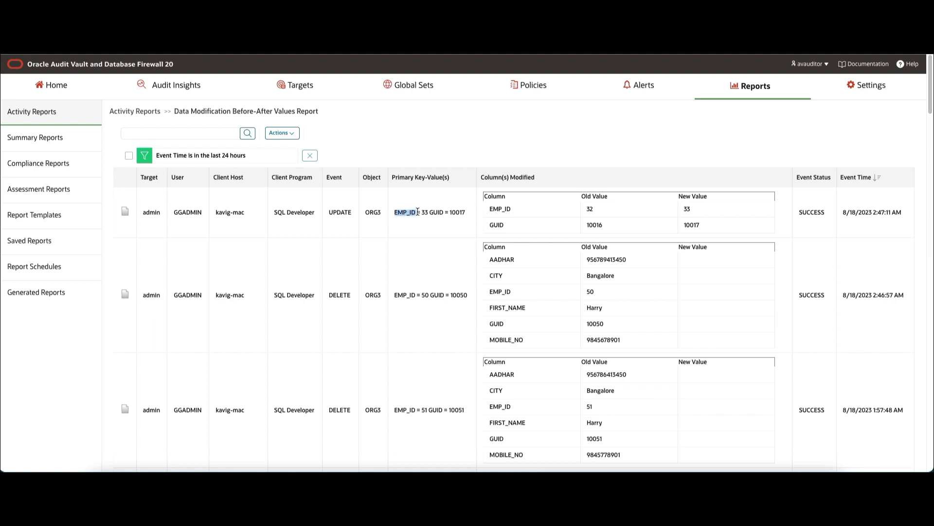
double_click(340, 212)
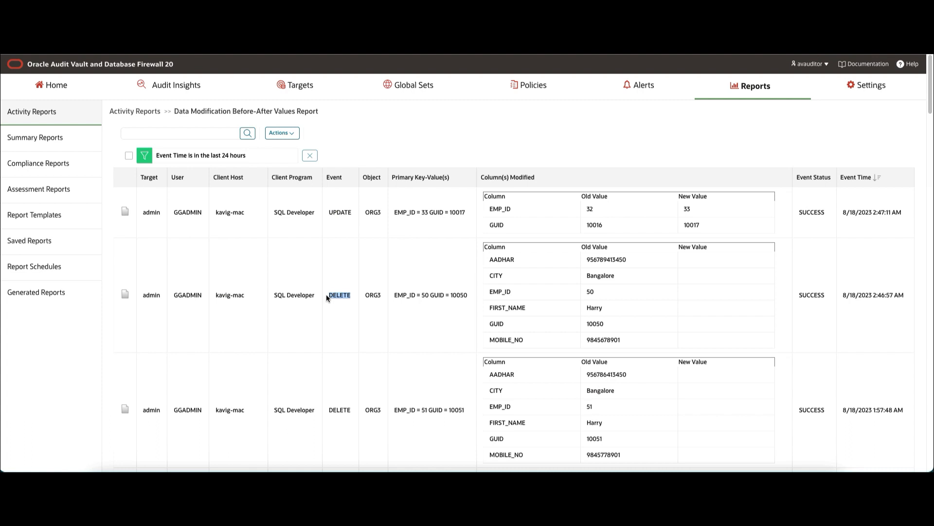
scroll(down, 3)
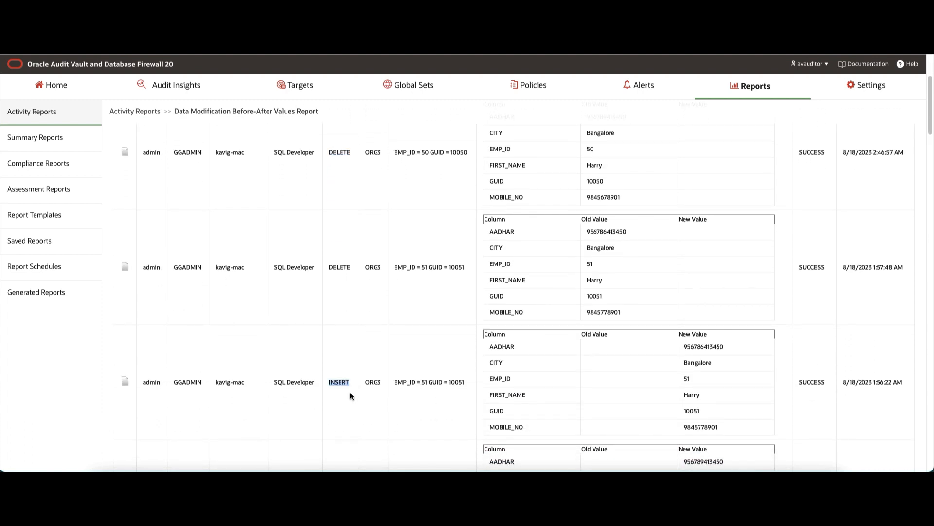